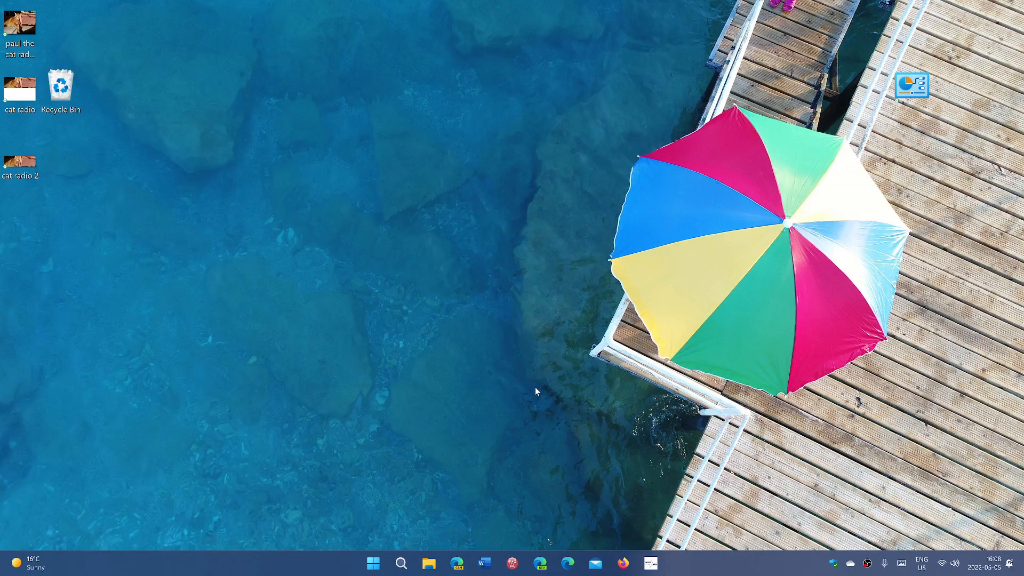
Step: Bring up the Start menu showing pinned apps and the three pinned folders
left_click(374, 562)
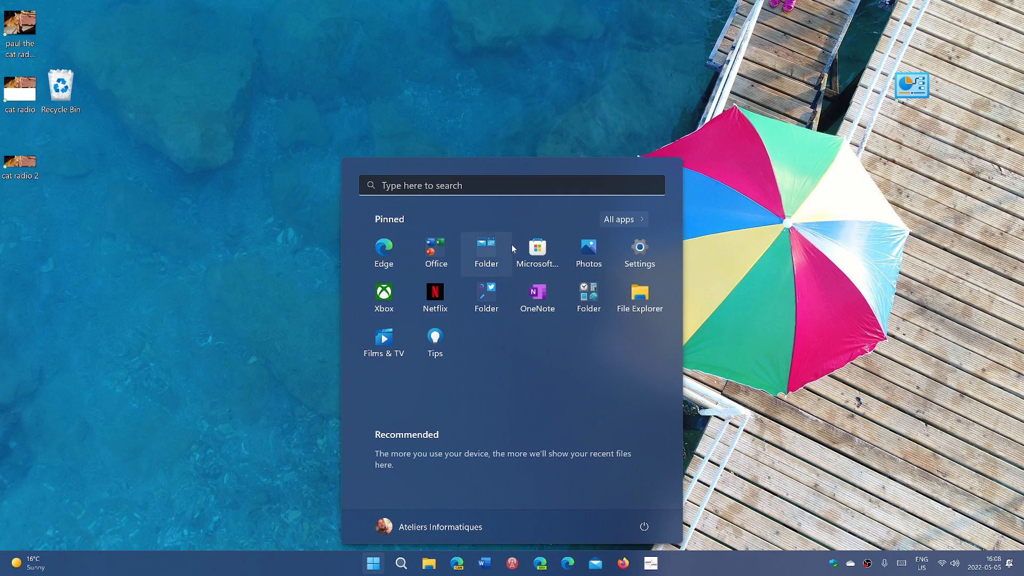
mouse_move(606, 306)
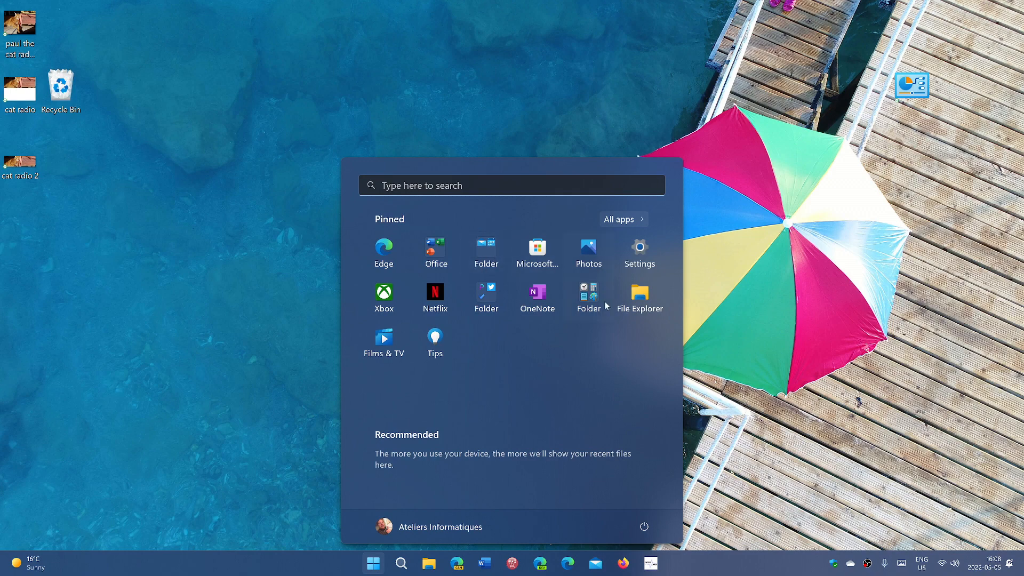
mouse_move(625, 329)
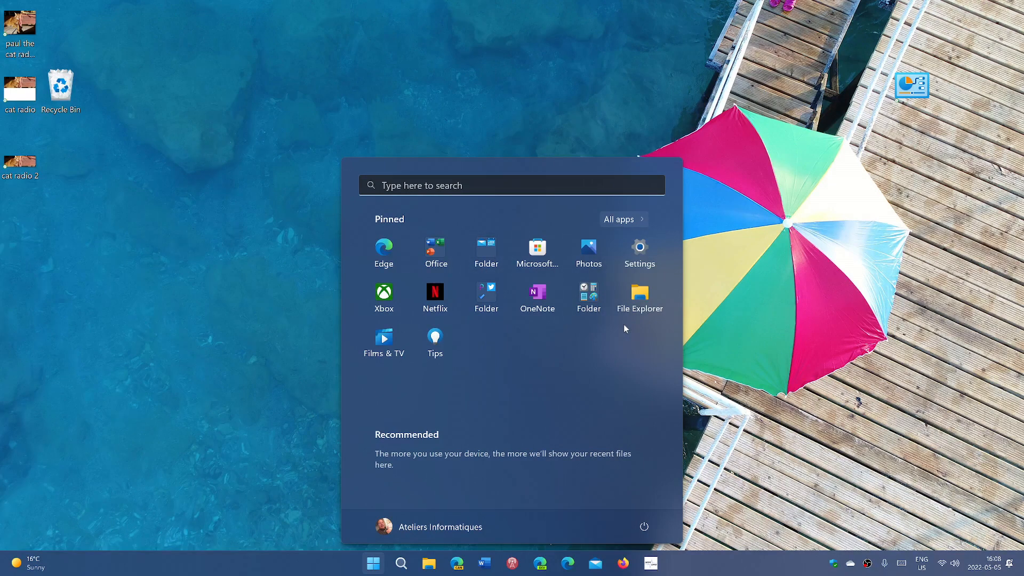
mouse_move(498, 276)
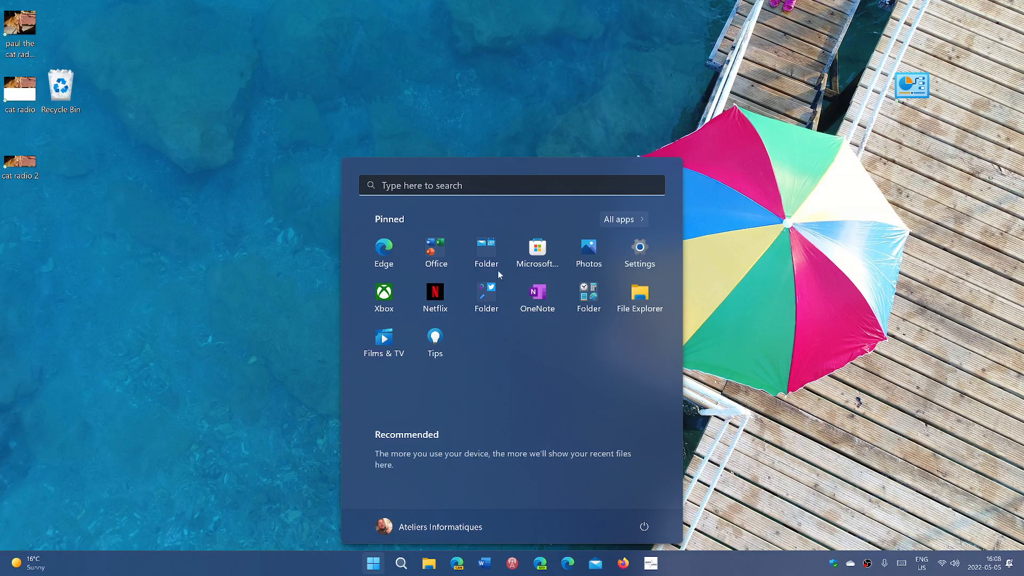
mouse_move(534, 370)
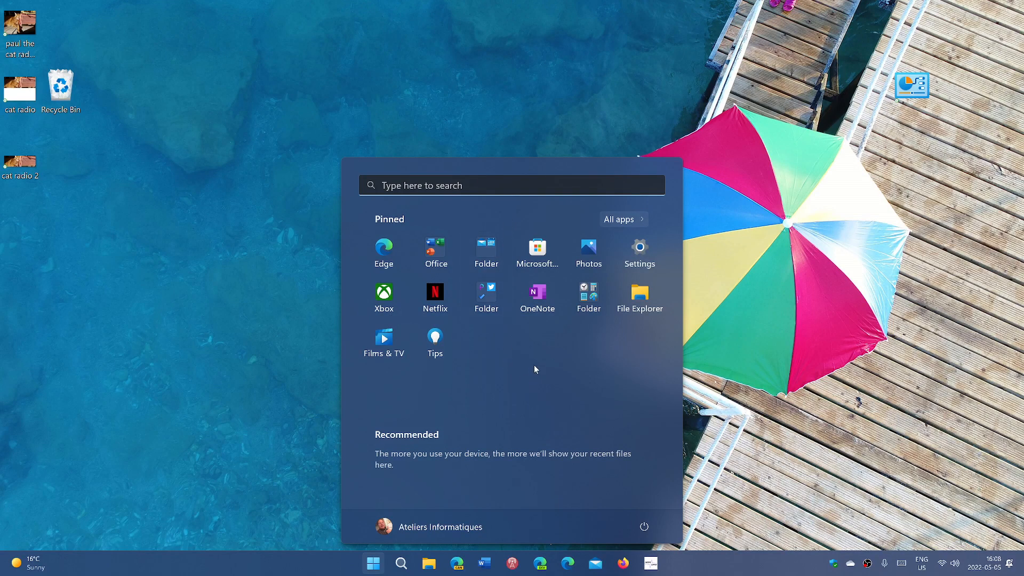
mouse_move(554, 371)
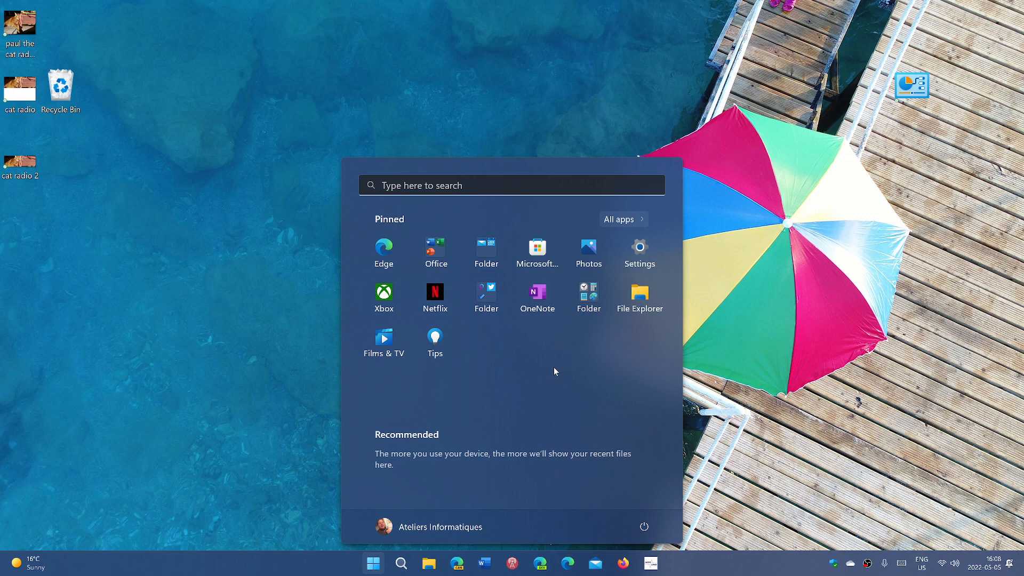
mouse_move(466, 497)
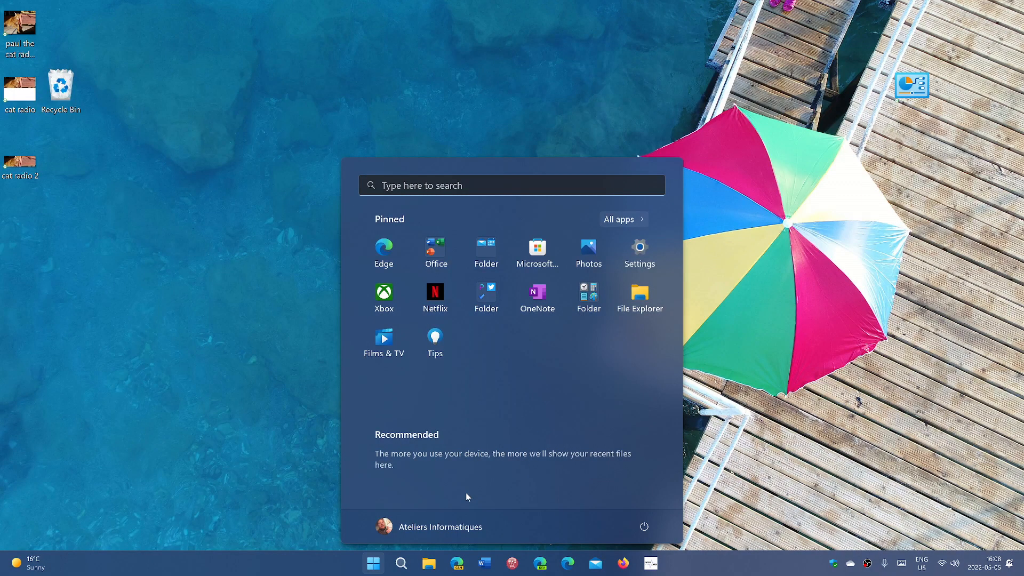
mouse_move(536, 530)
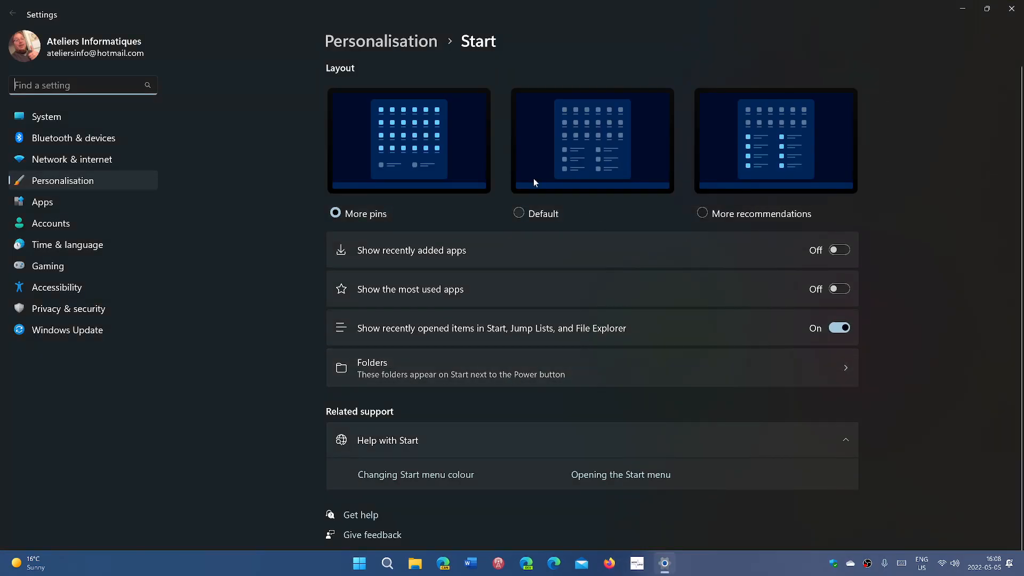
mouse_move(590, 124)
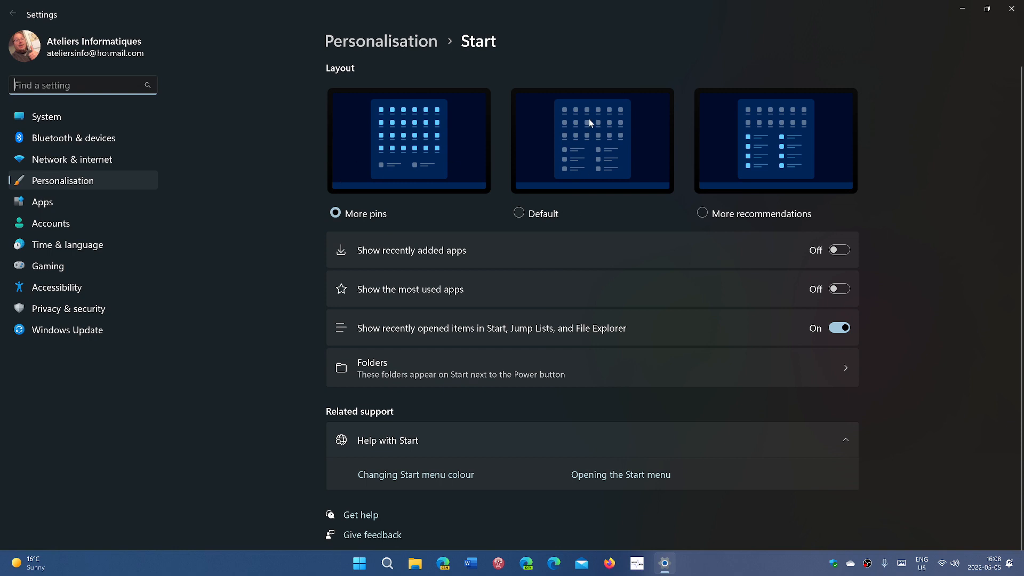
mouse_move(539, 241)
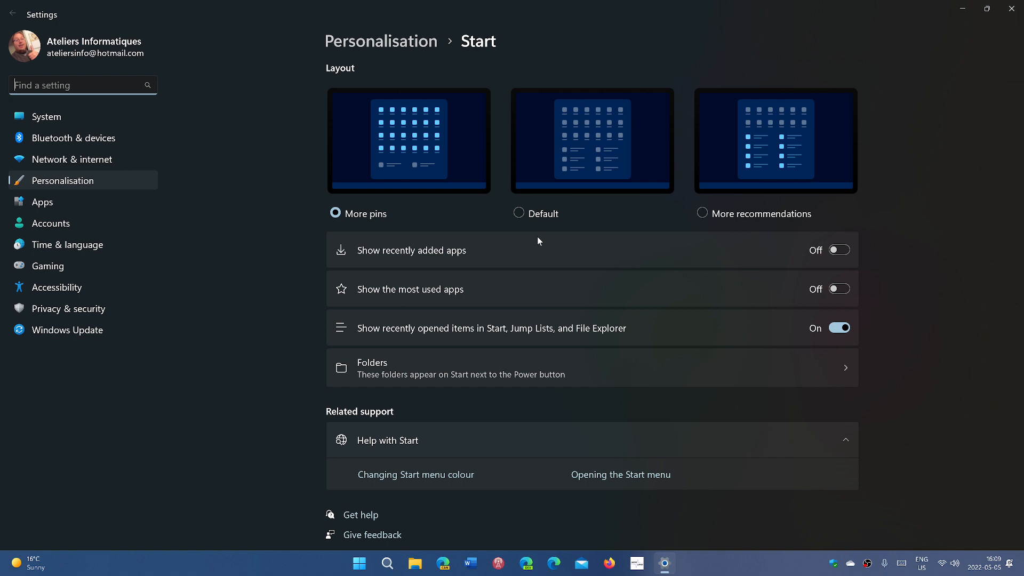
mouse_move(744, 333)
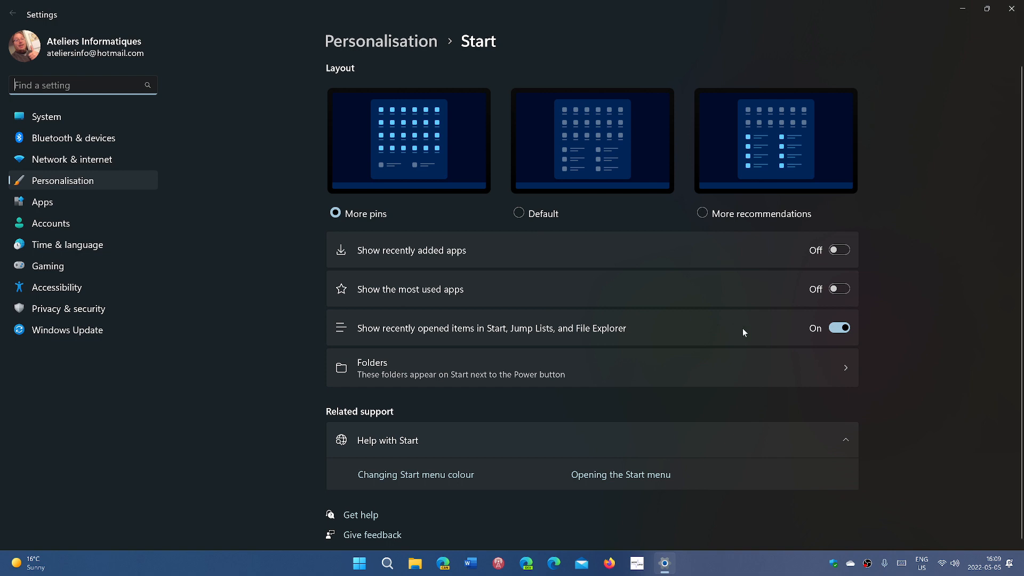
Step: Switch off 'Show recently opened items' and confirm Start's Recommended section is empty
left_click(839, 327)
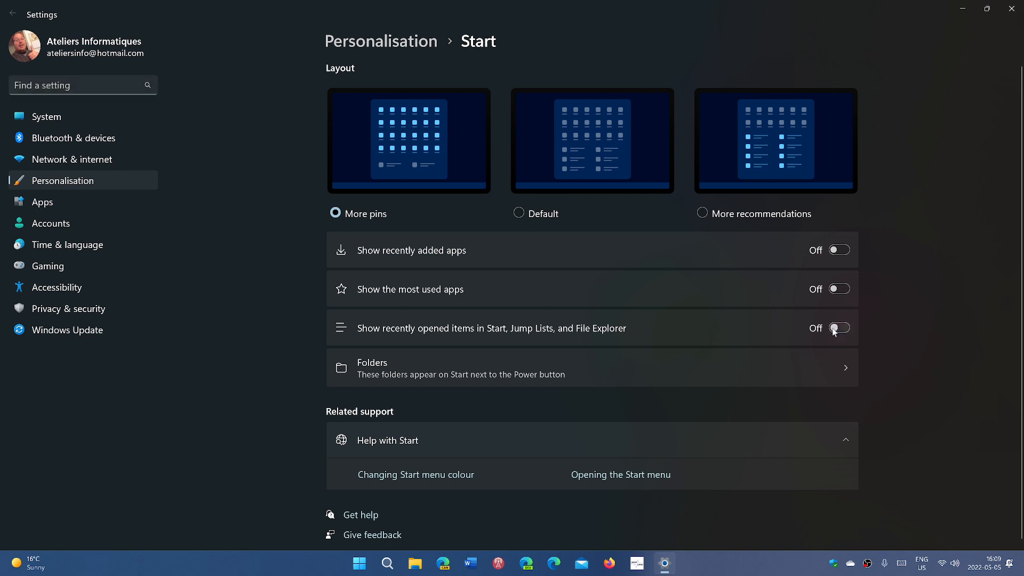
mouse_move(518, 510)
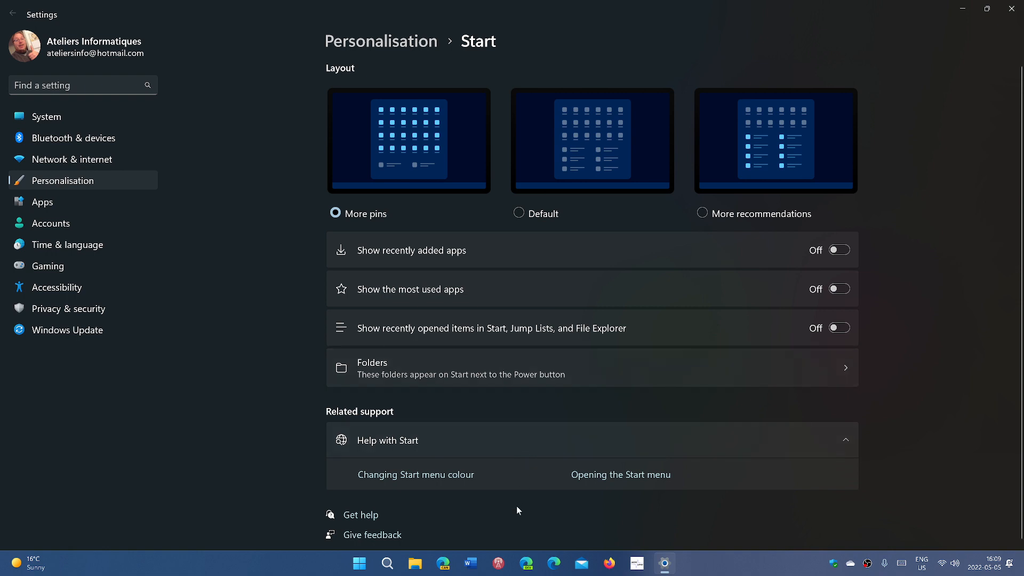
mouse_move(471, 538)
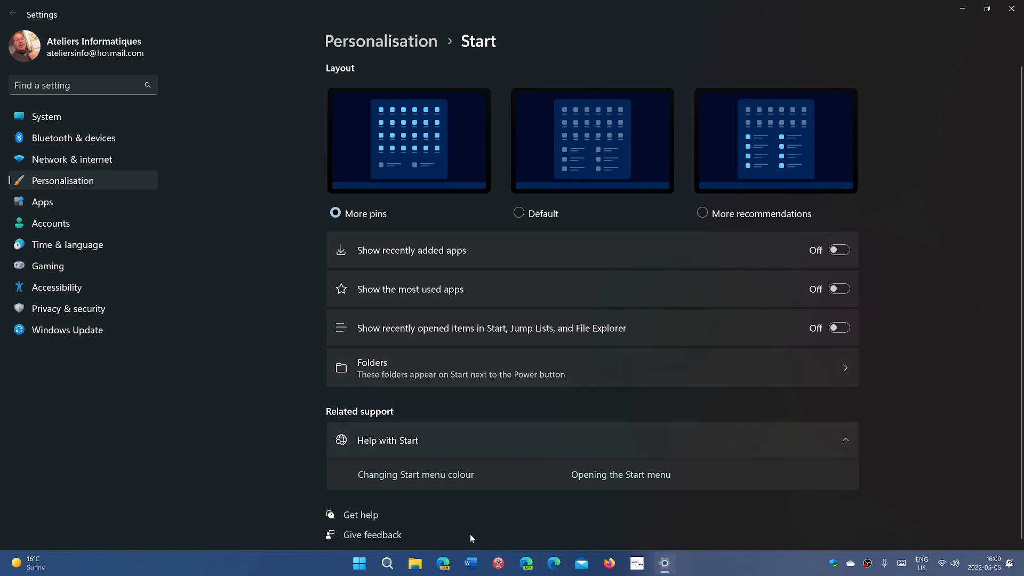
mouse_move(358, 563)
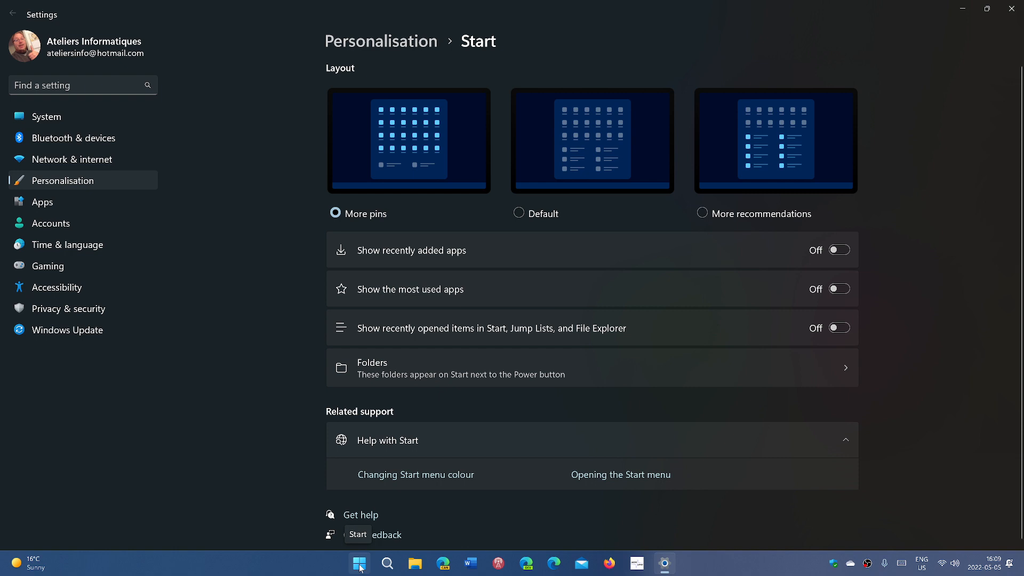
left_click(359, 563)
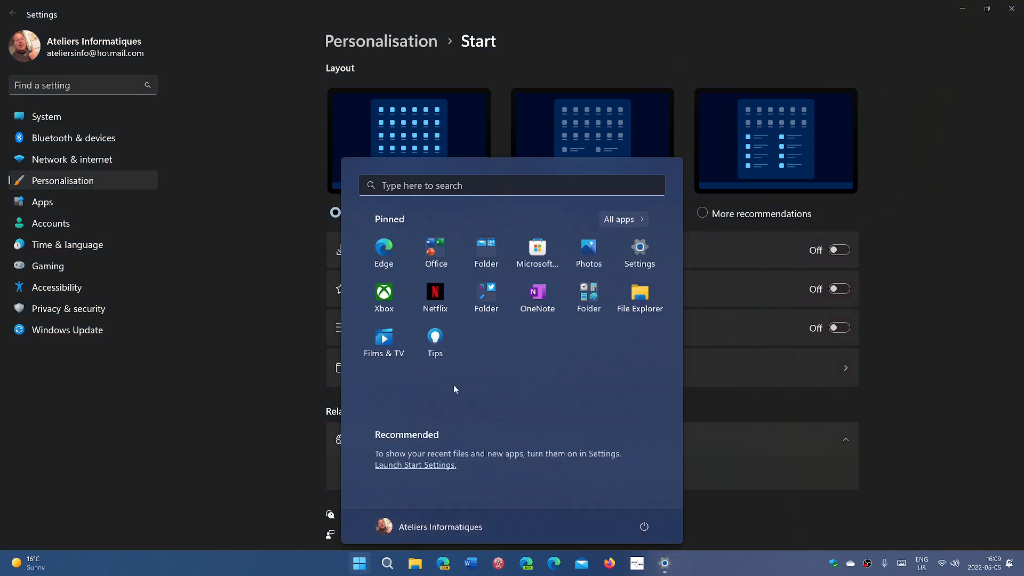
mouse_move(532, 487)
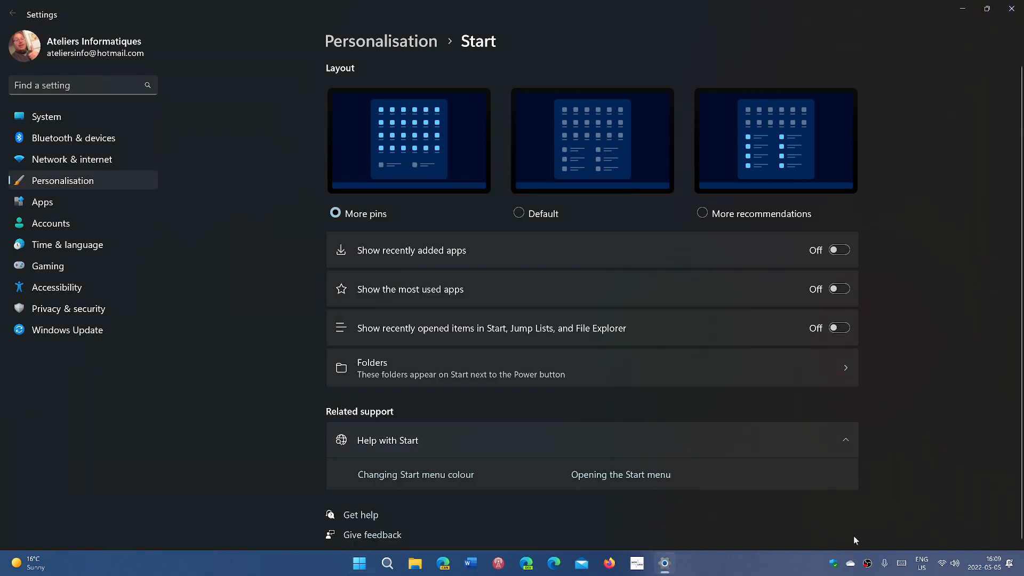
mouse_move(934, 538)
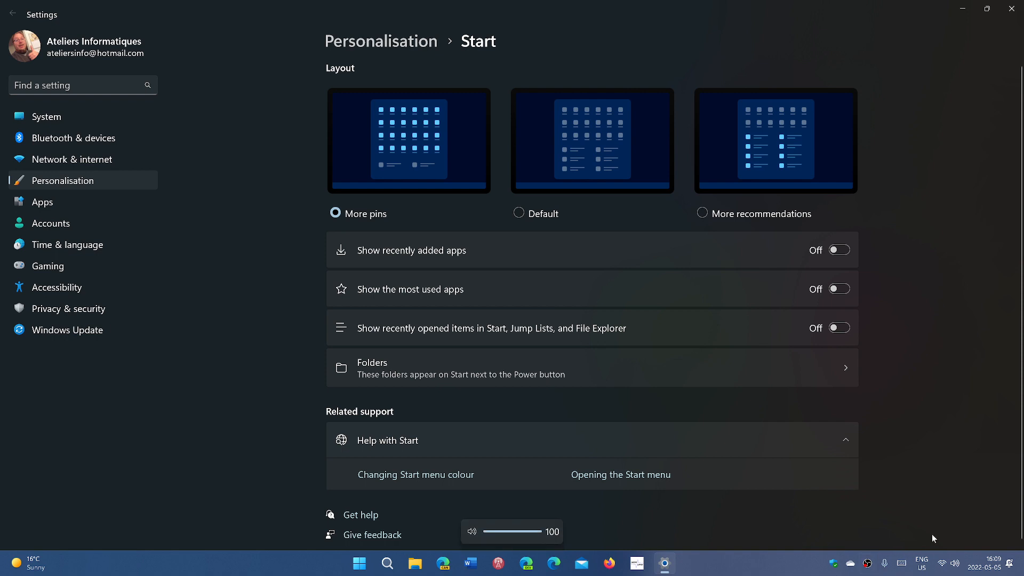
mouse_move(520, 538)
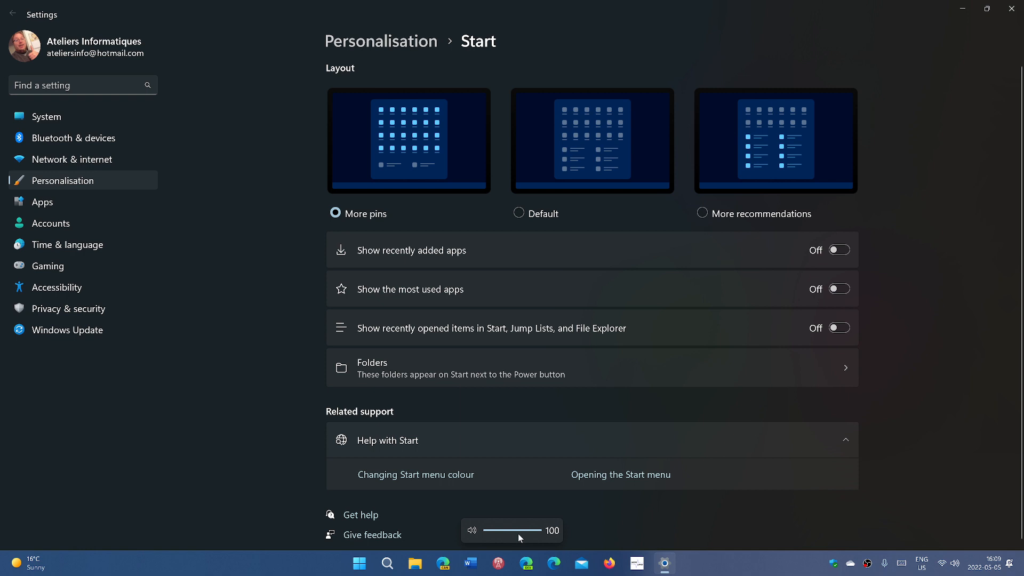
mouse_move(775, 563)
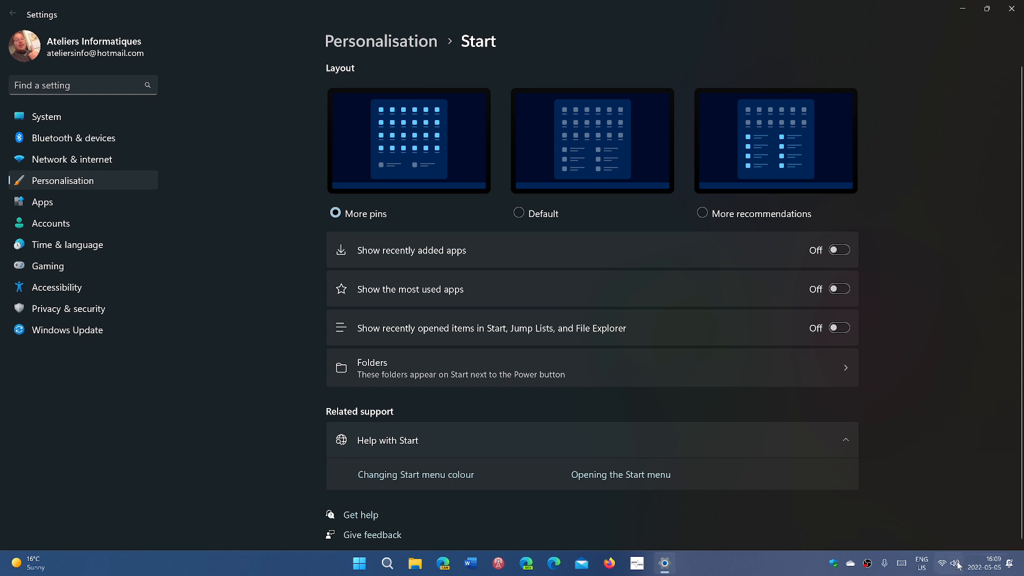
left_click(954, 564)
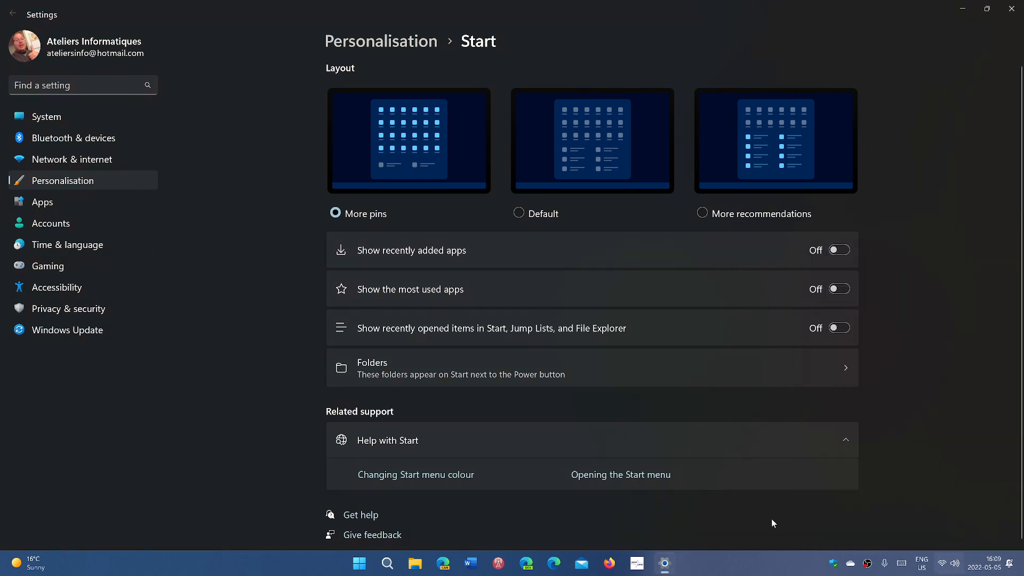
mouse_move(993, 567)
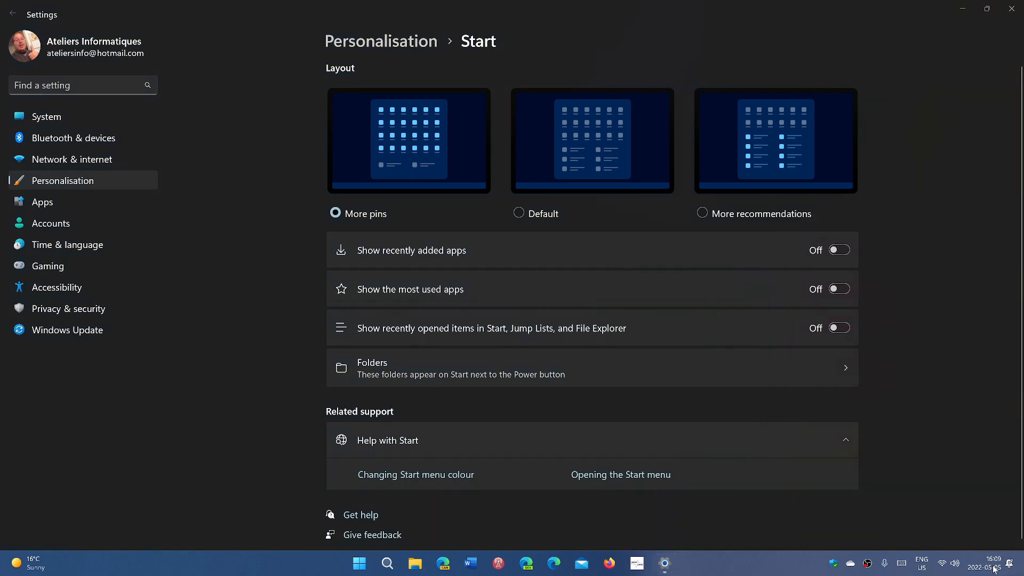
Step: Show the notification center with the calendar, then dismiss it back to the desktop
left_click(994, 564)
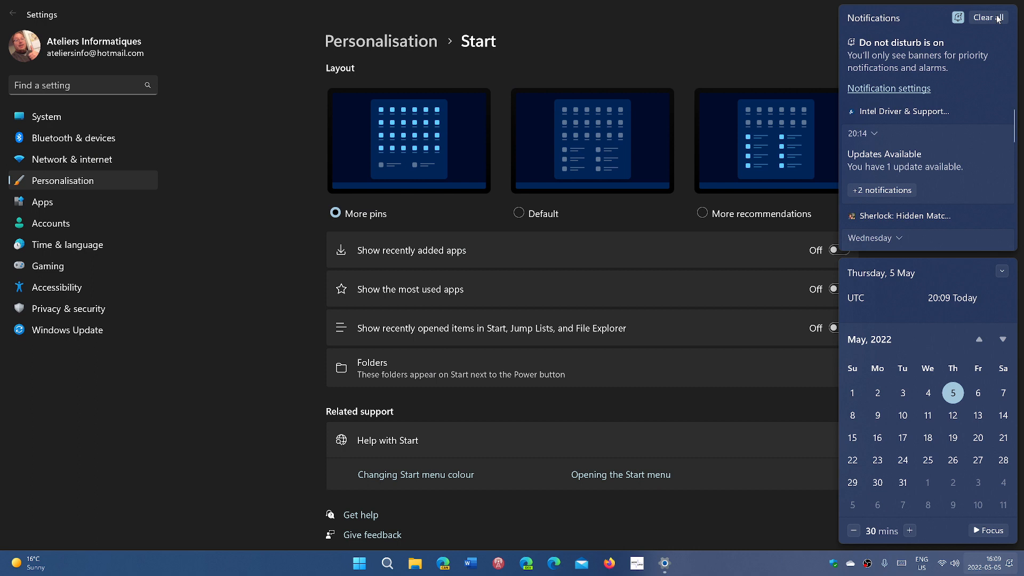
left_click(984, 18)
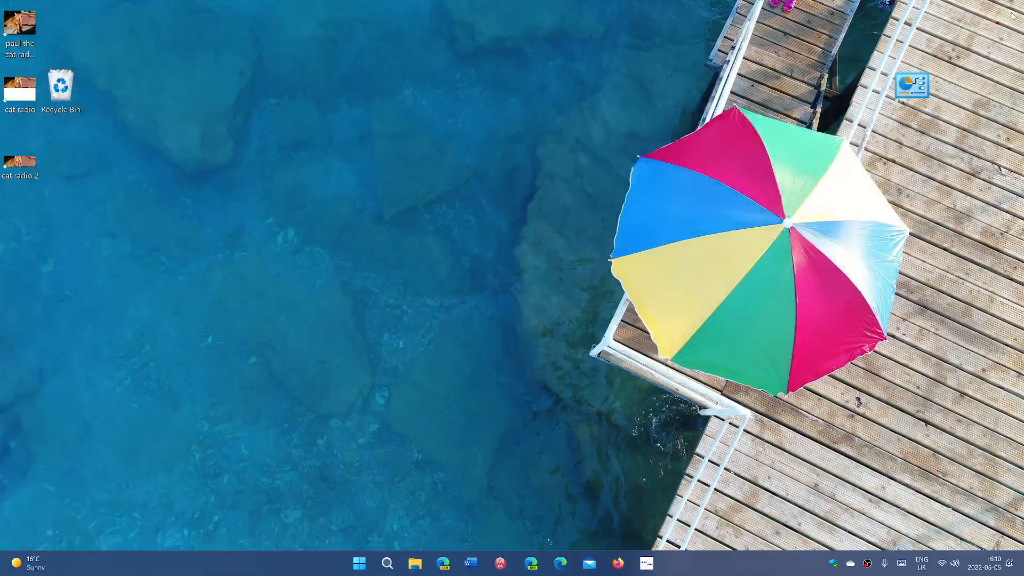
mouse_move(480, 365)
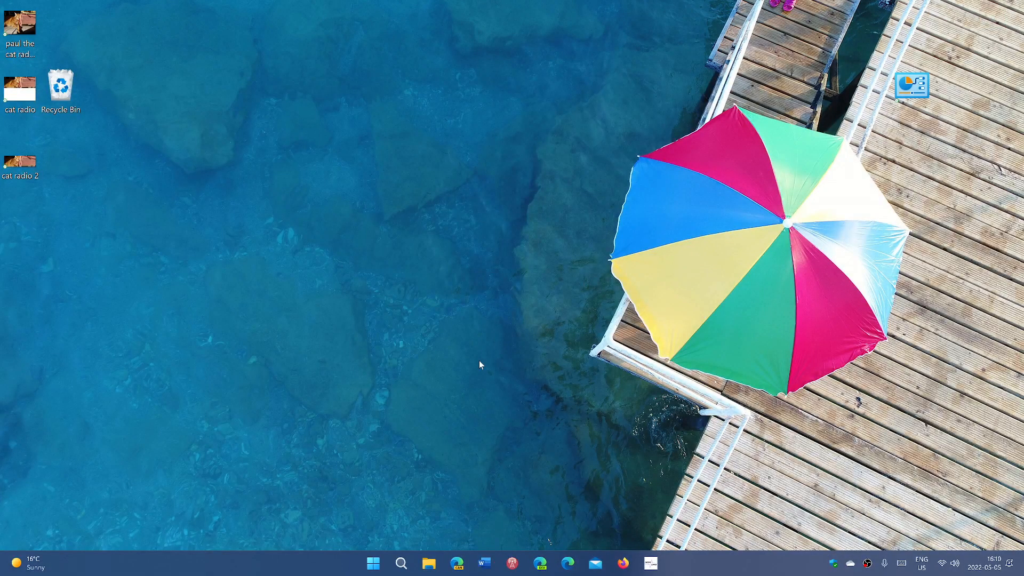
mouse_move(493, 383)
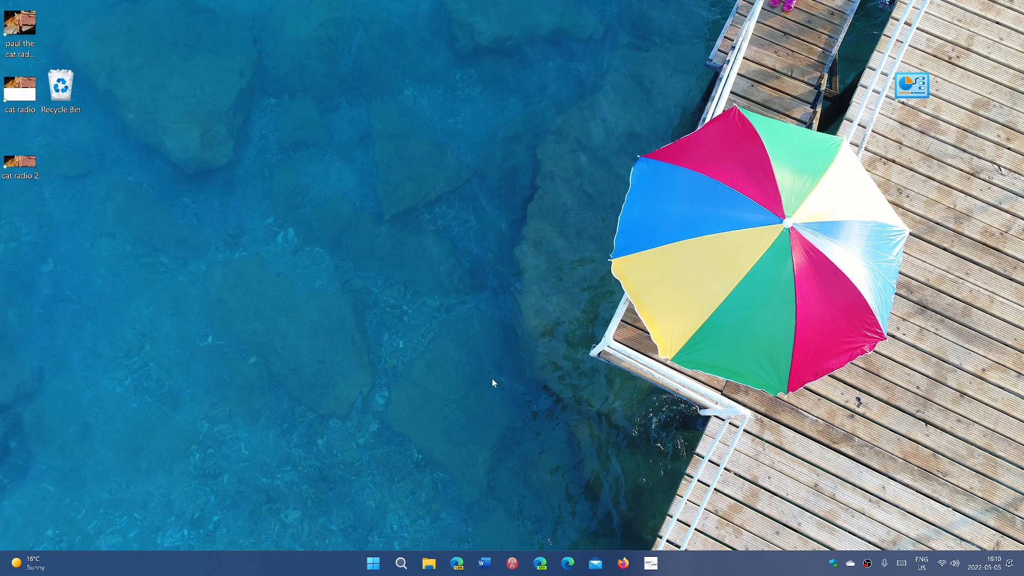
mouse_move(382, 543)
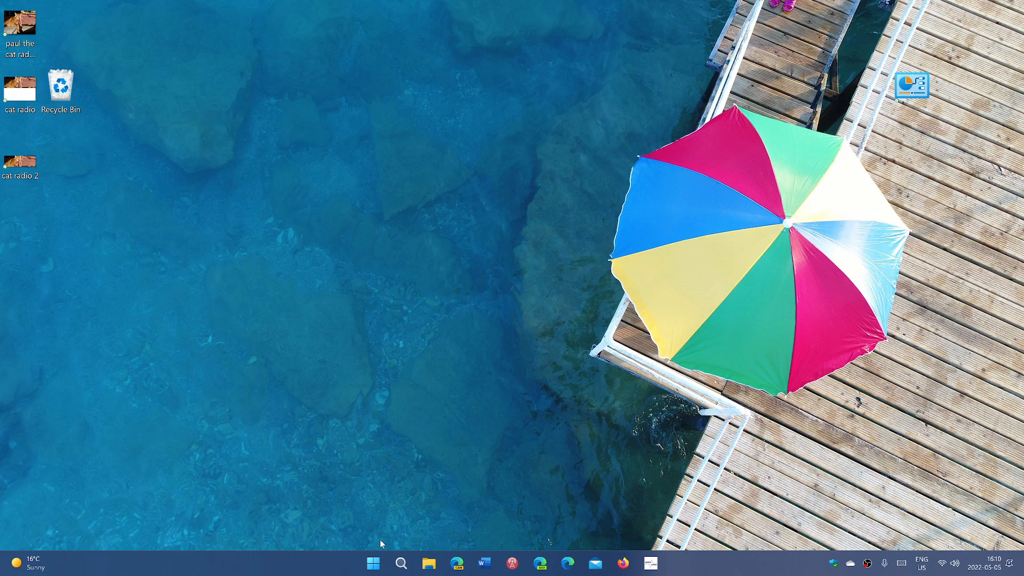
mouse_move(373, 562)
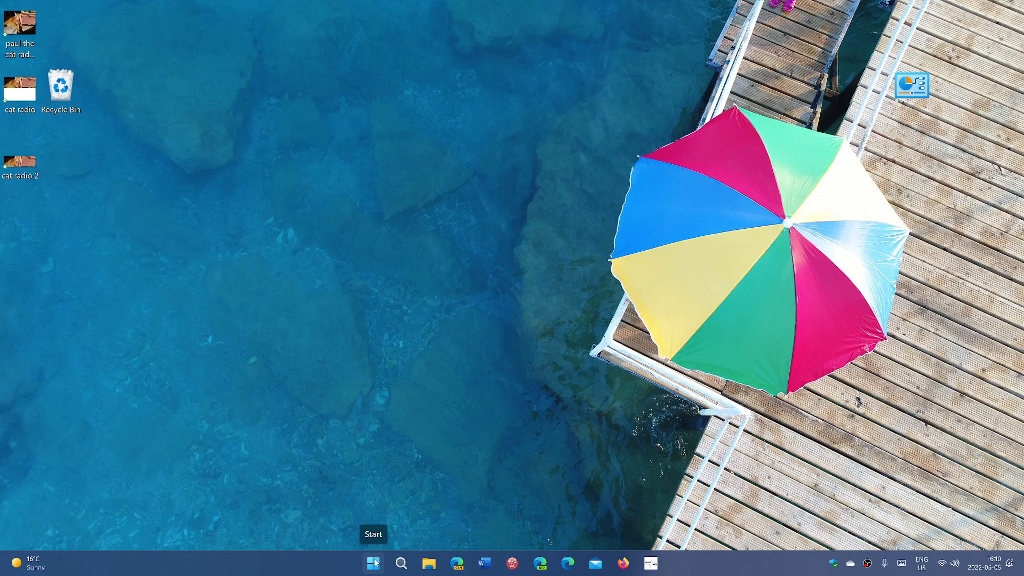
mouse_move(33, 567)
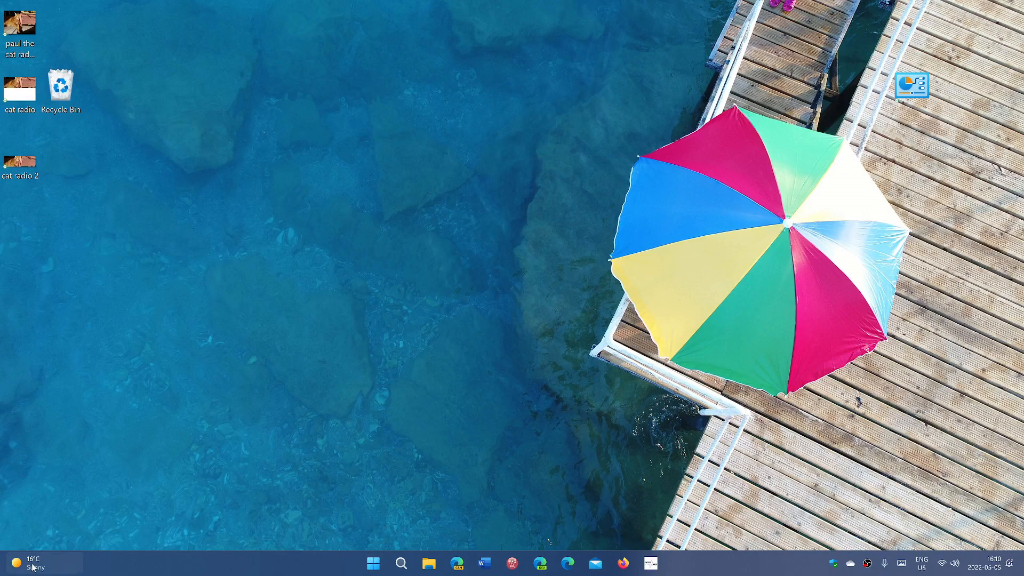
left_click(30, 563)
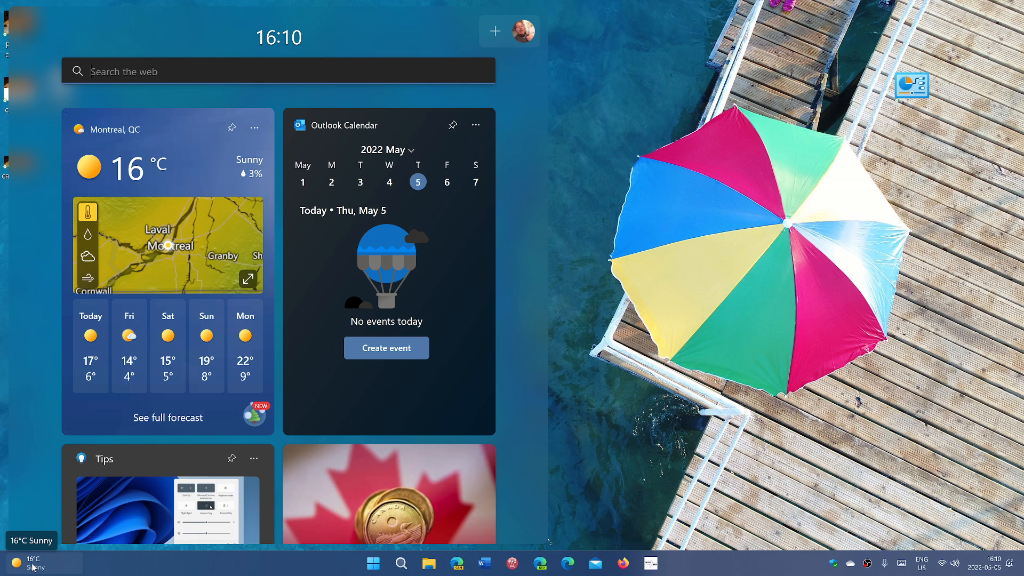
scroll("down", 3)
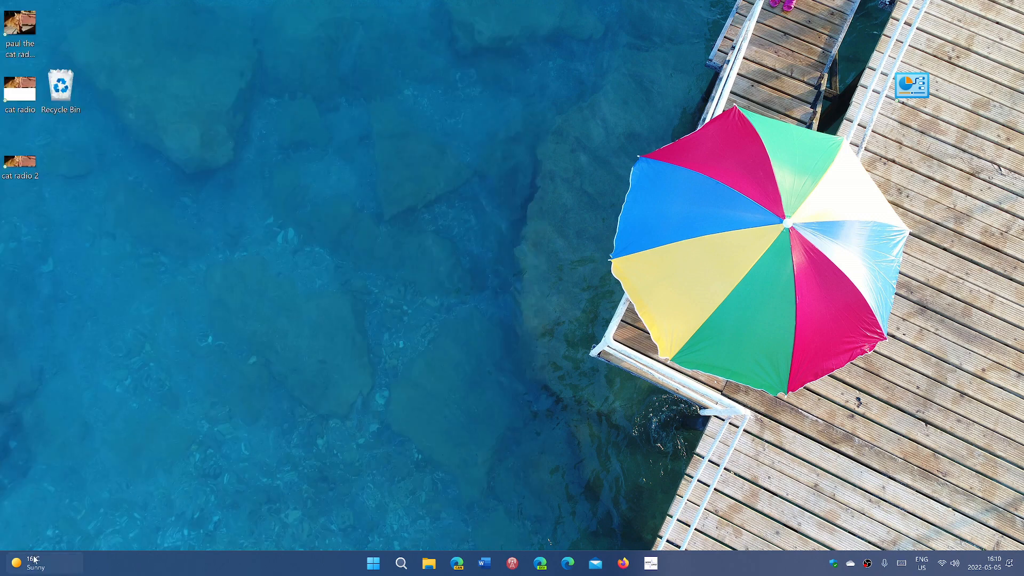
mouse_move(569, 390)
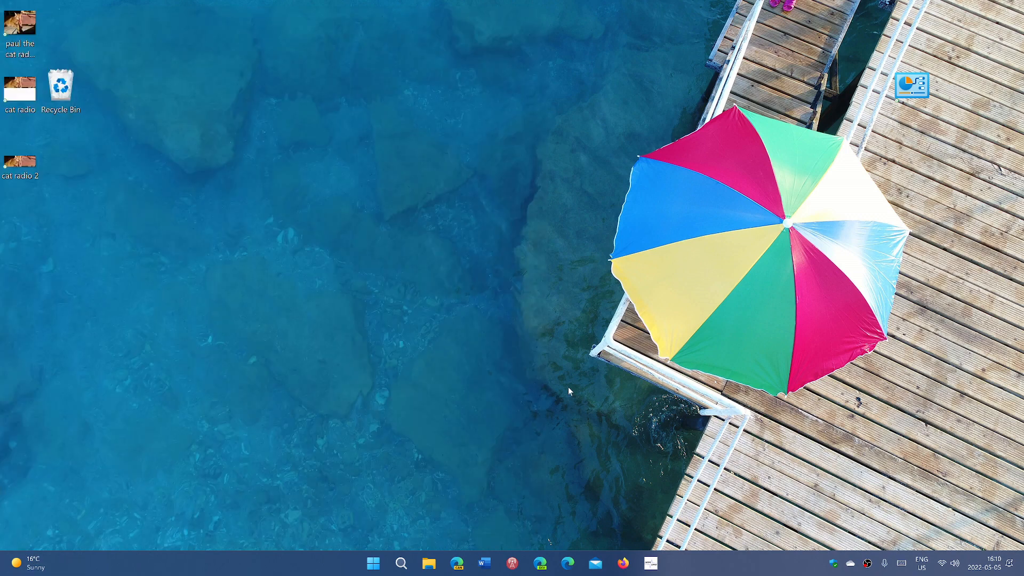
mouse_move(324, 413)
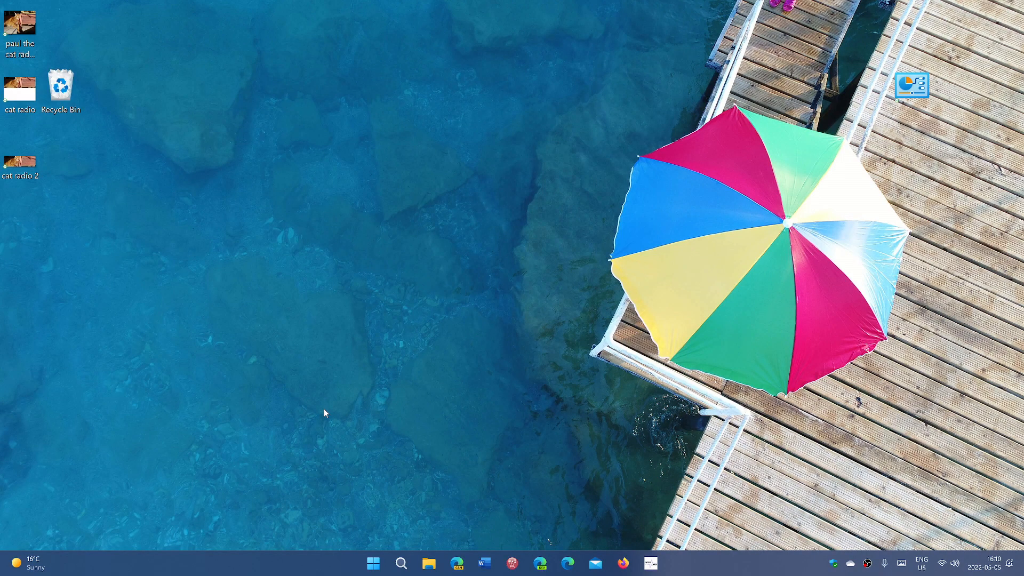
mouse_move(329, 437)
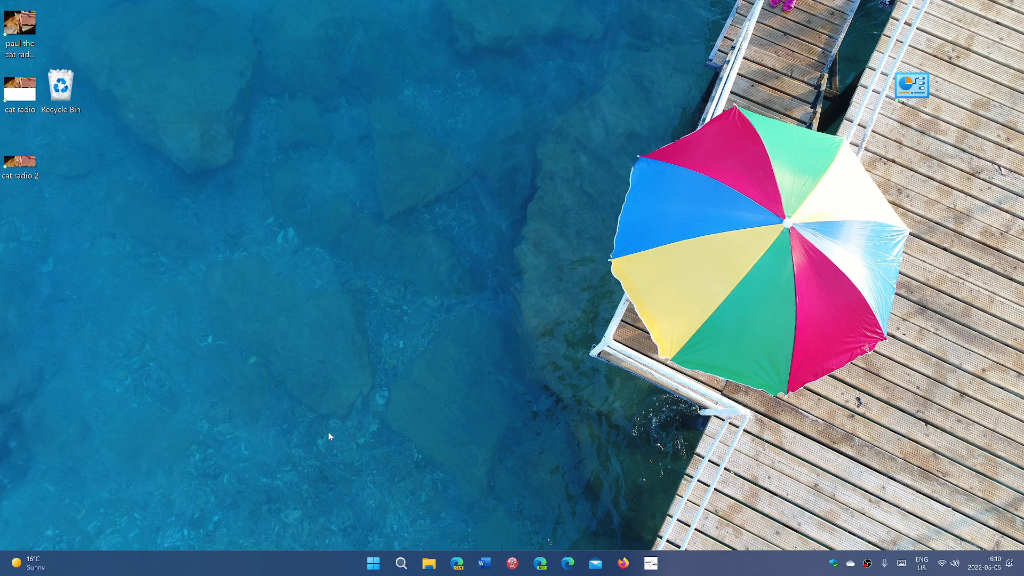
mouse_move(362, 547)
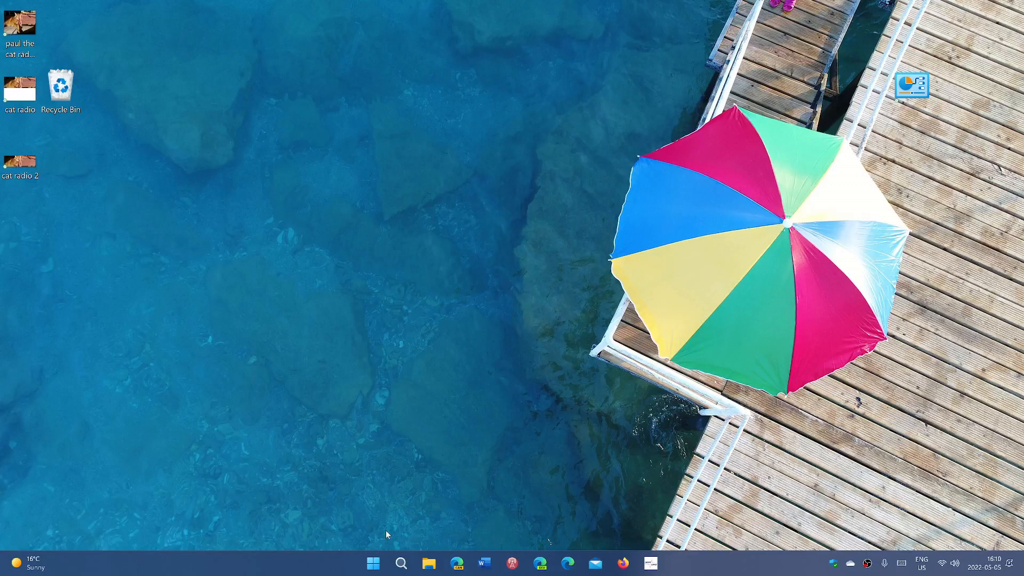
Step: Launch Settings from Start and go to the Accessibility page with vision and hearing options
left_click(374, 563)
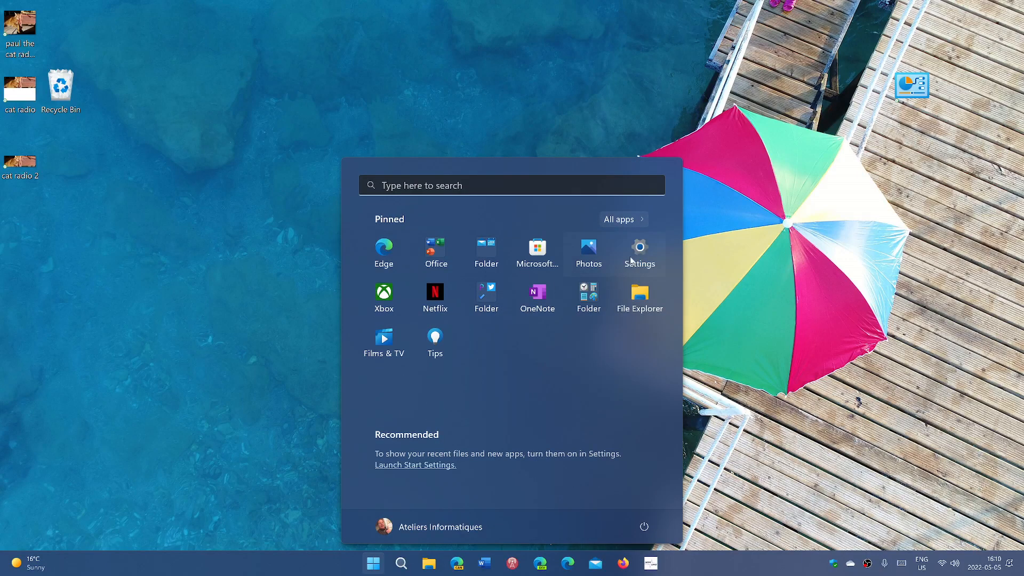
left_click(638, 252)
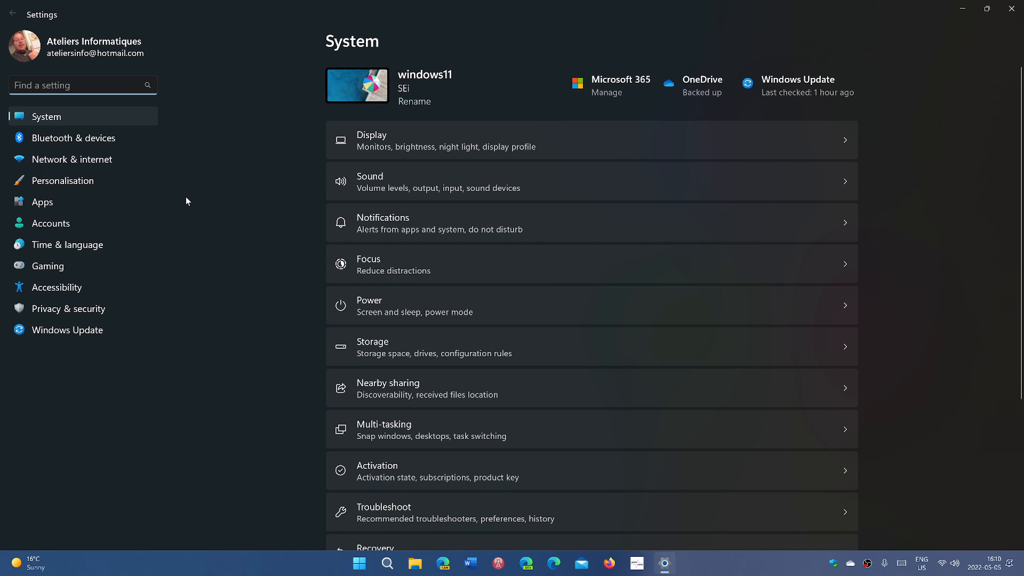
mouse_move(85, 290)
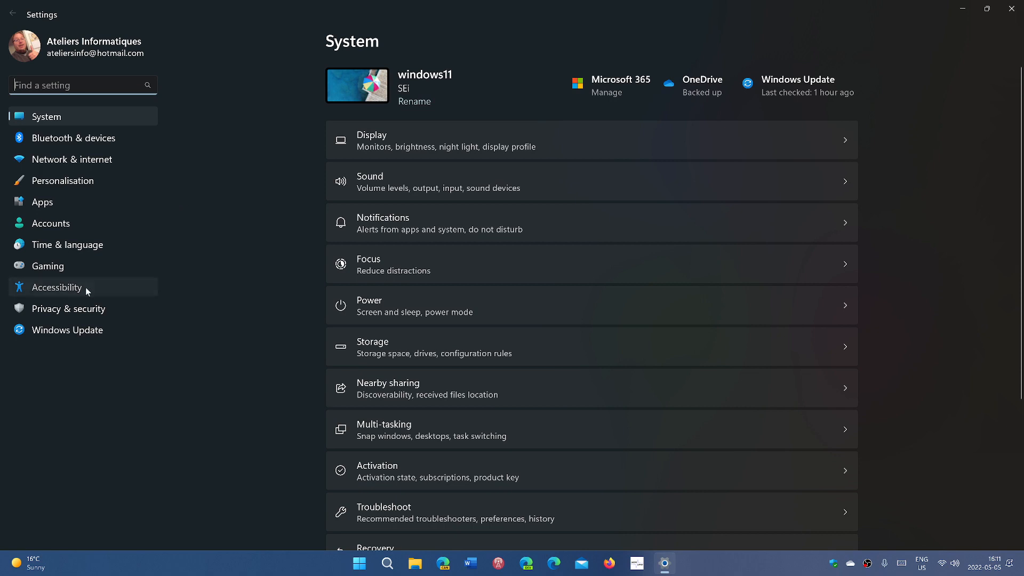
left_click(58, 287)
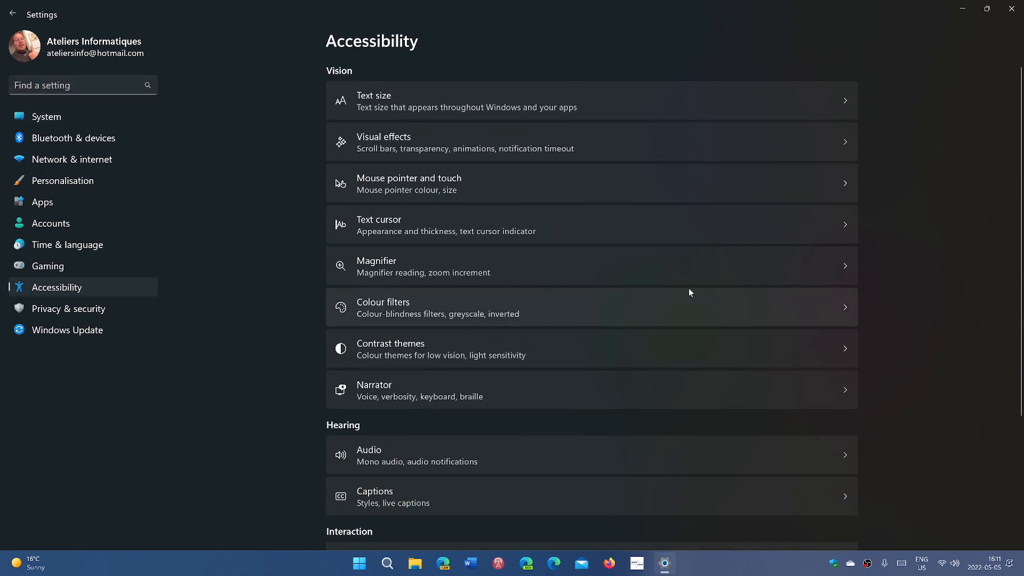
mouse_move(606, 387)
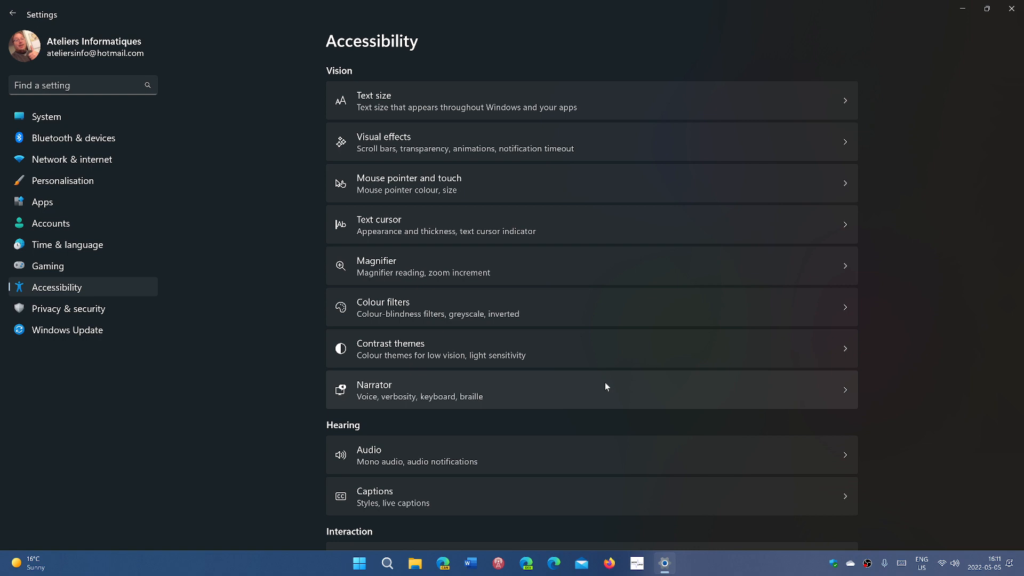
mouse_move(655, 573)
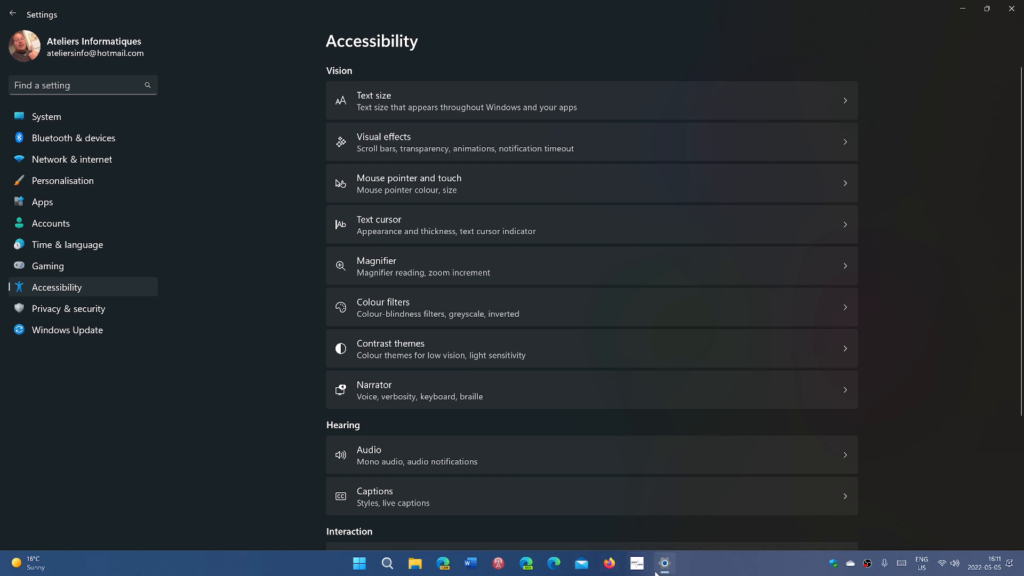
mouse_move(245, 427)
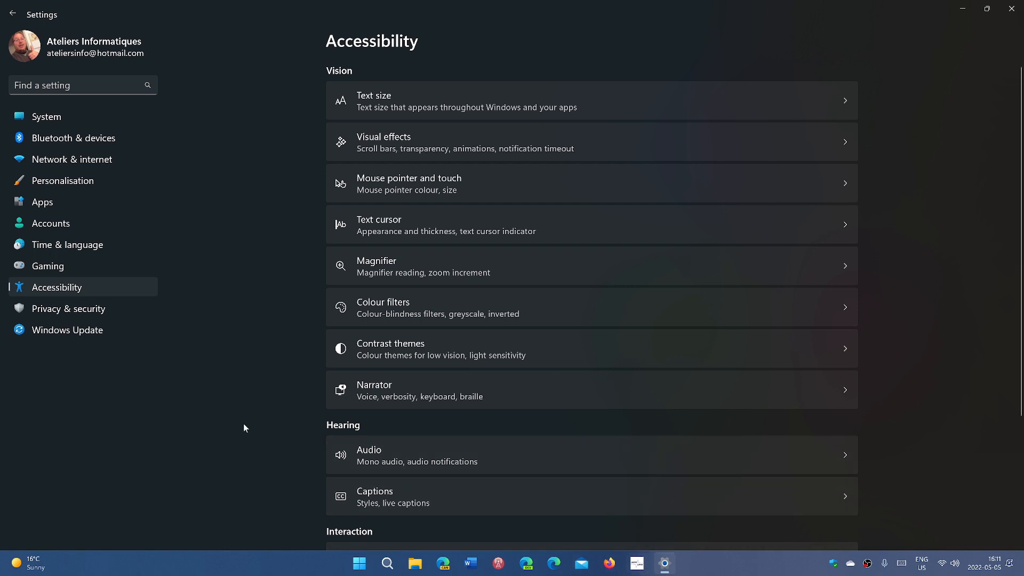
mouse_move(359, 563)
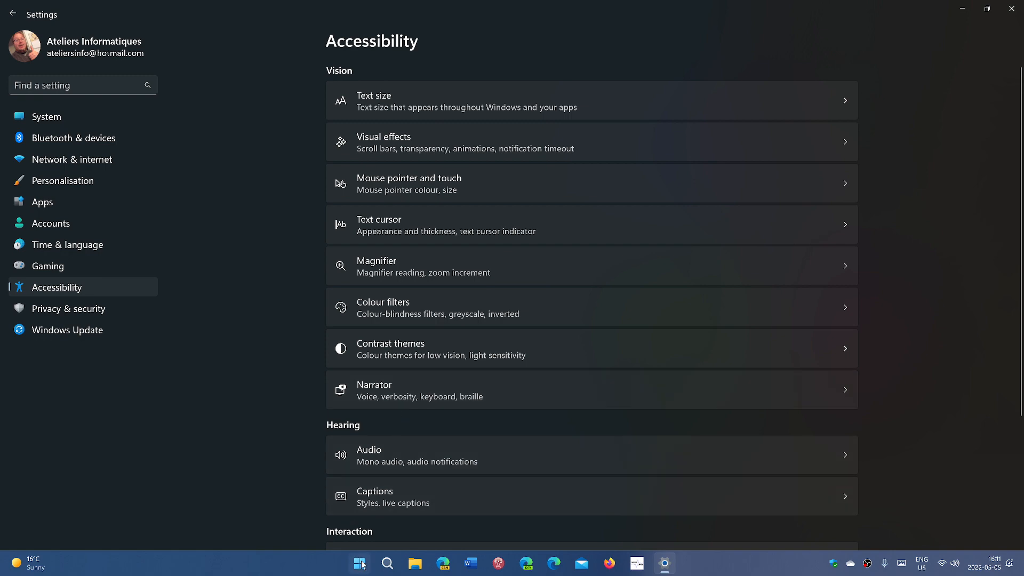
Step: Launch Task Manager from the Start quick links, view Performance full-screen, then App history
right_click(359, 563)
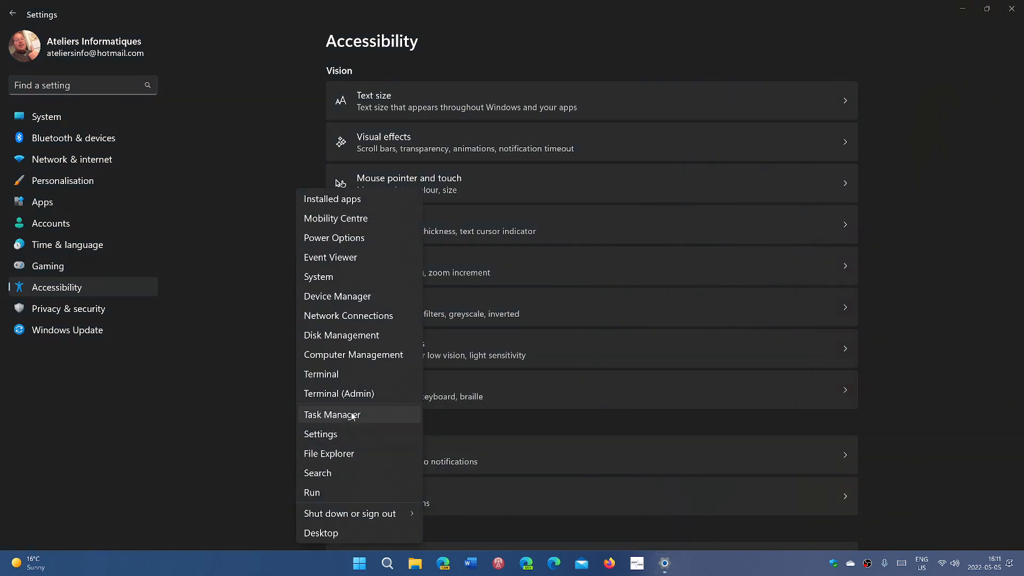
left_click(332, 415)
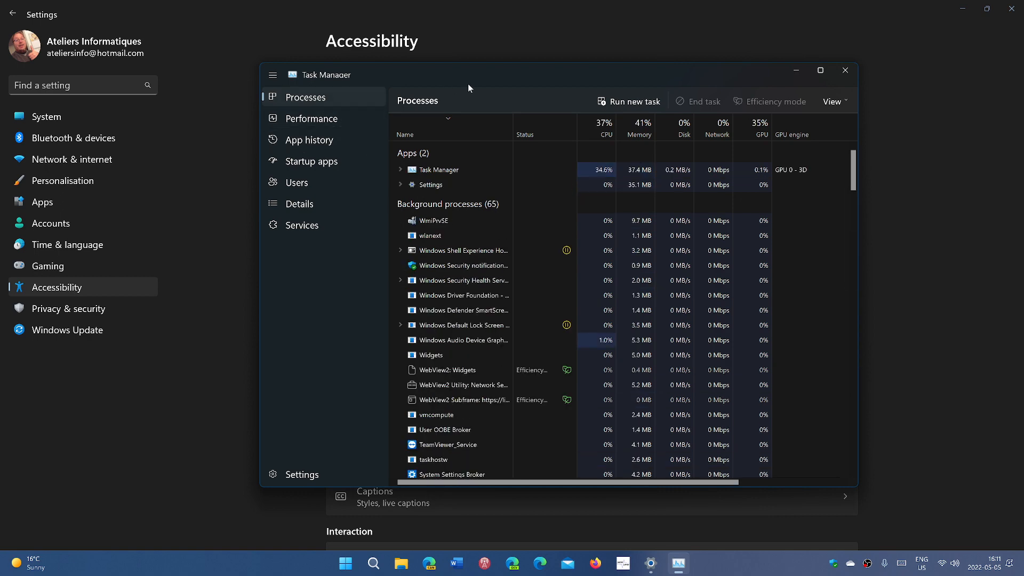
left_click(312, 118)
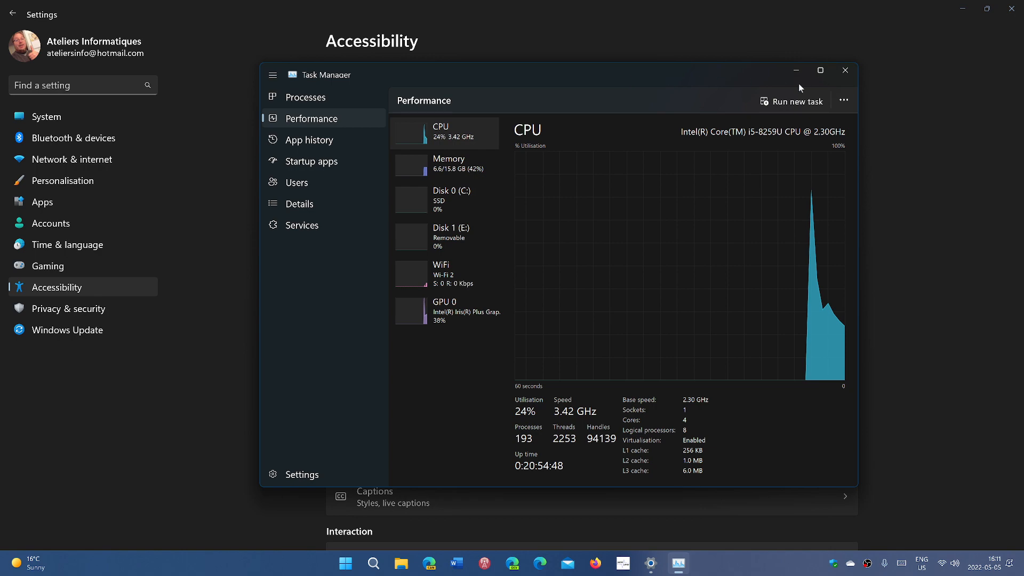
left_click(821, 70)
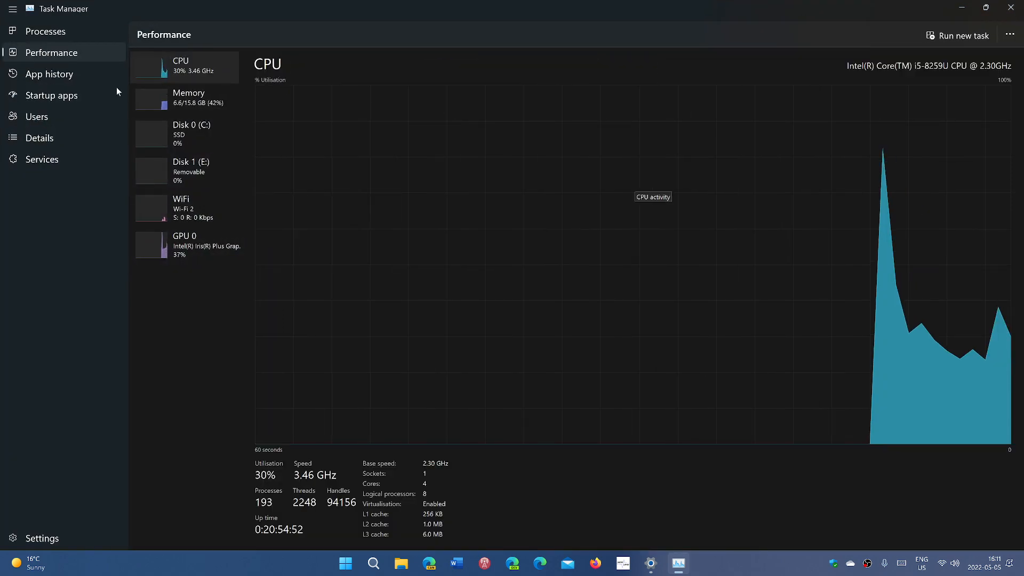
mouse_move(49, 74)
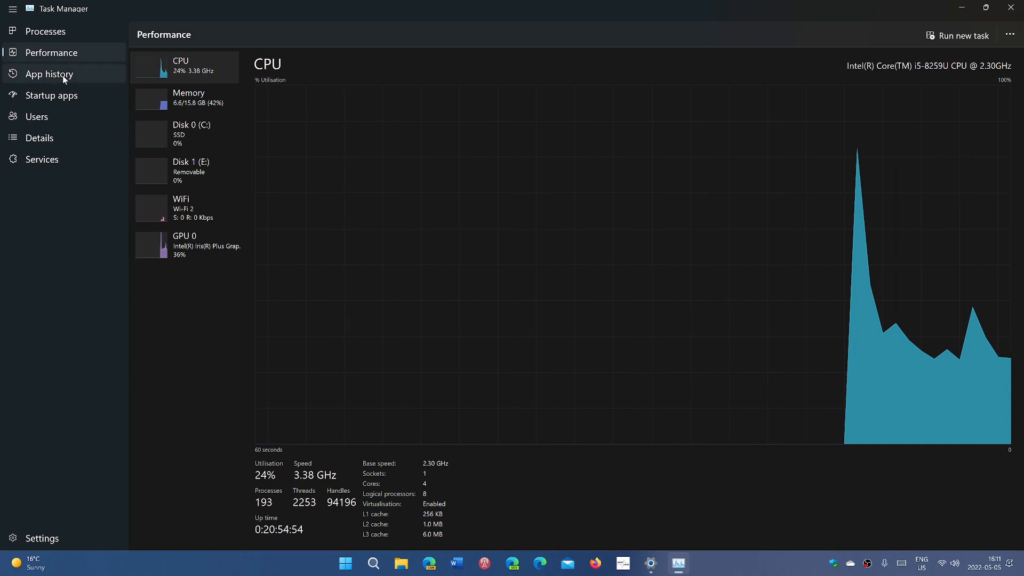
left_click(45, 31)
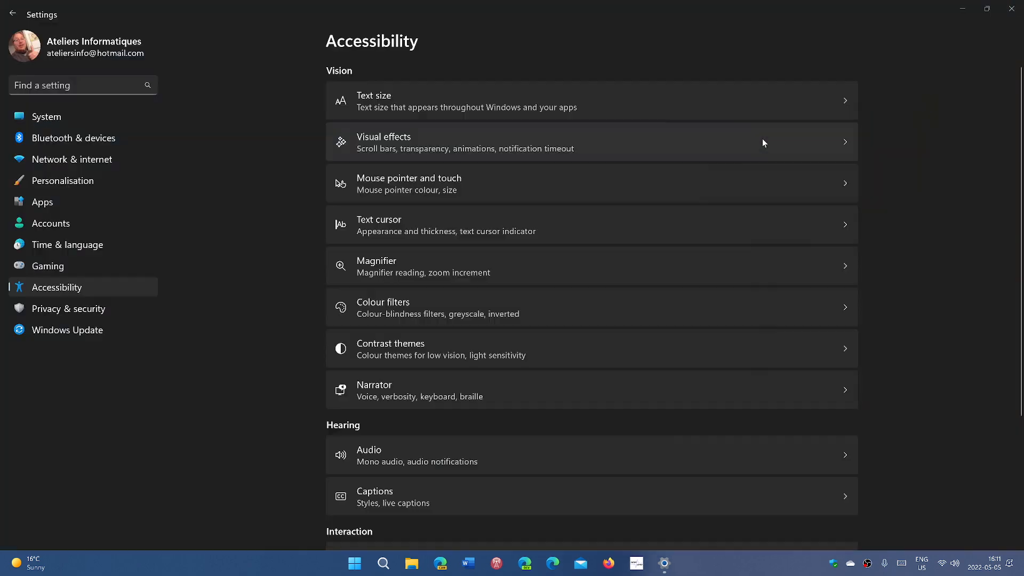
mouse_move(632, 218)
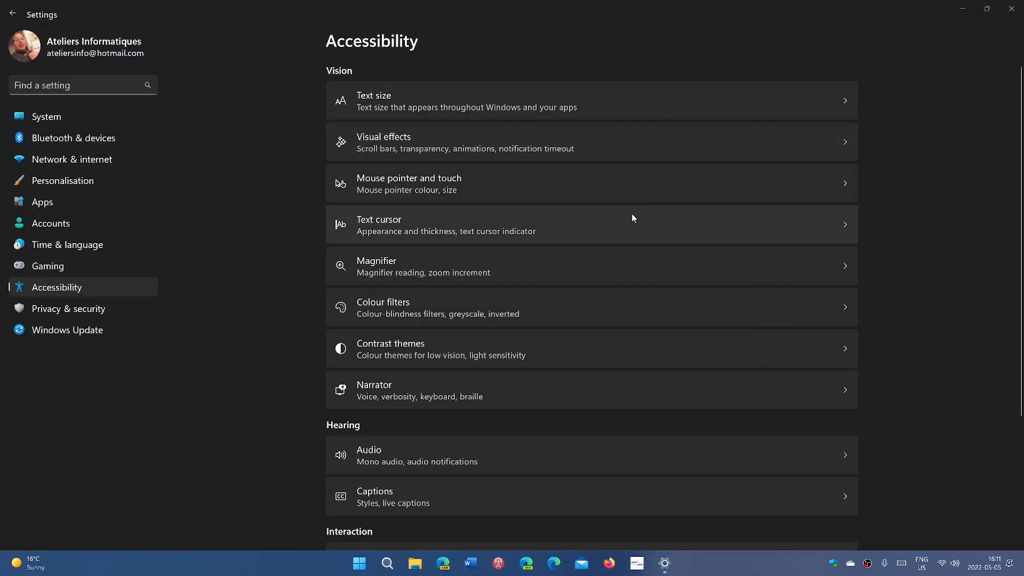
mouse_move(684, 235)
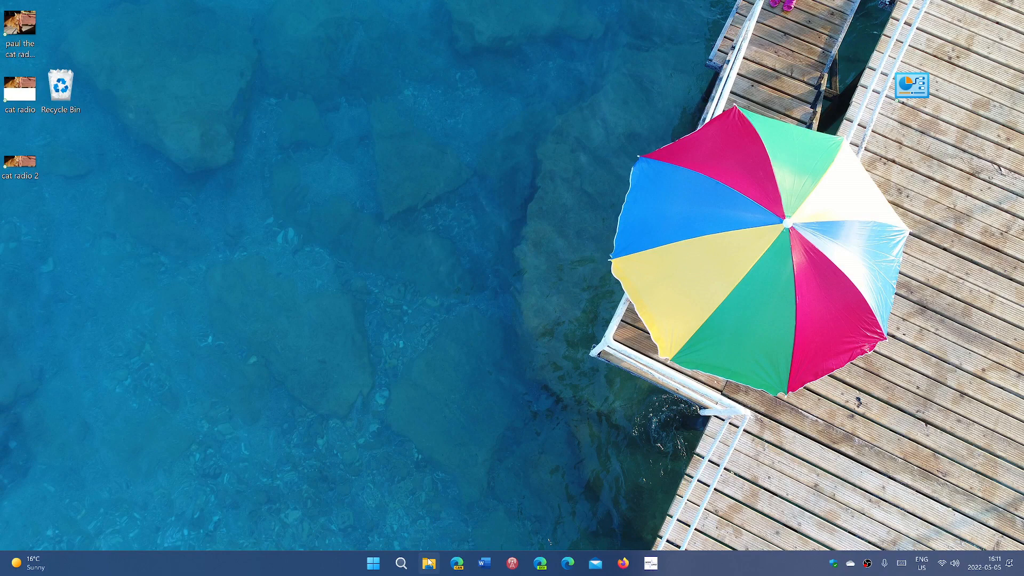
Step: Launch File Explorer on Home showing Quick access folders stored in OneDrive
left_click(429, 564)
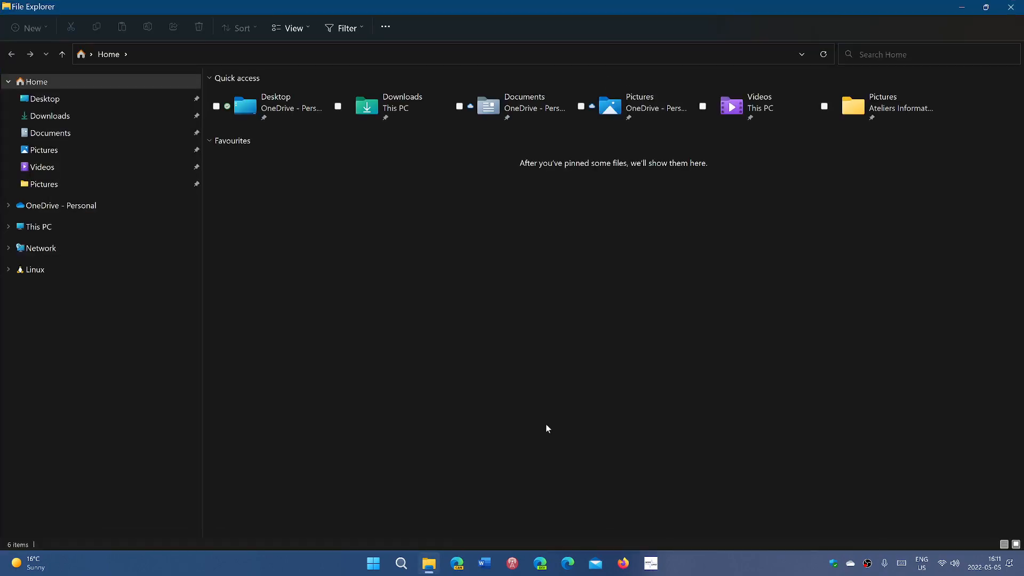